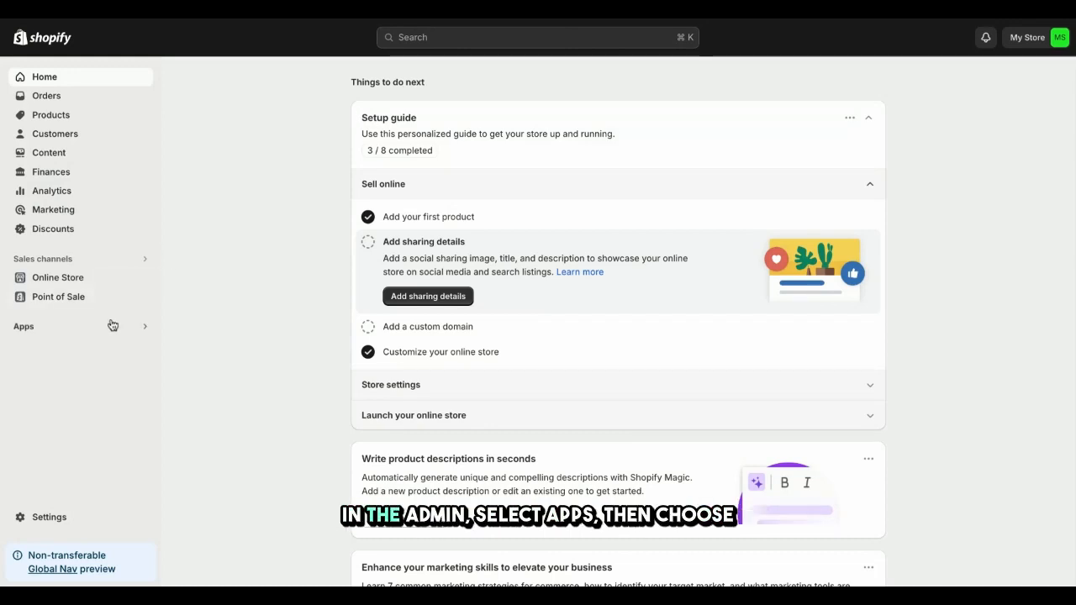
Open the Forms app from the installed Apps list.
left_click(24, 326)
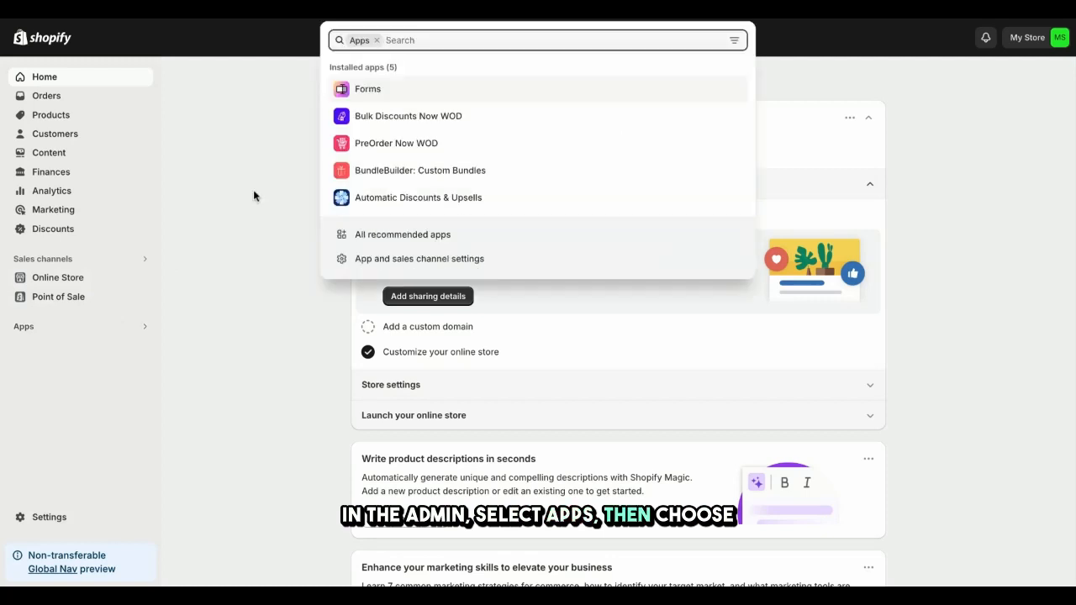
left_click(368, 88)
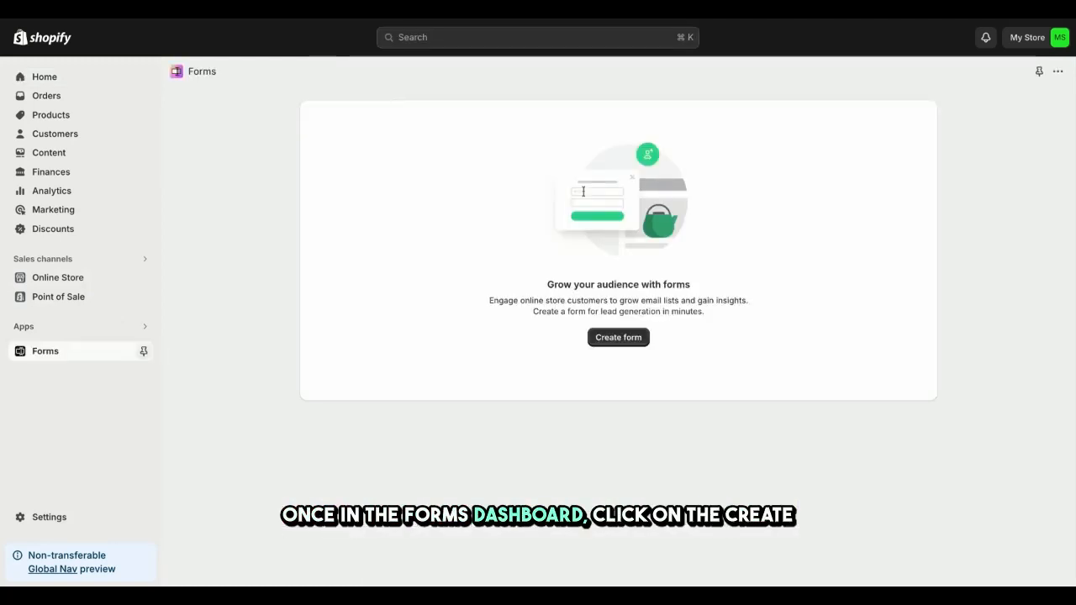
Create a new Popup form named 'Form'.
left_click(618, 337)
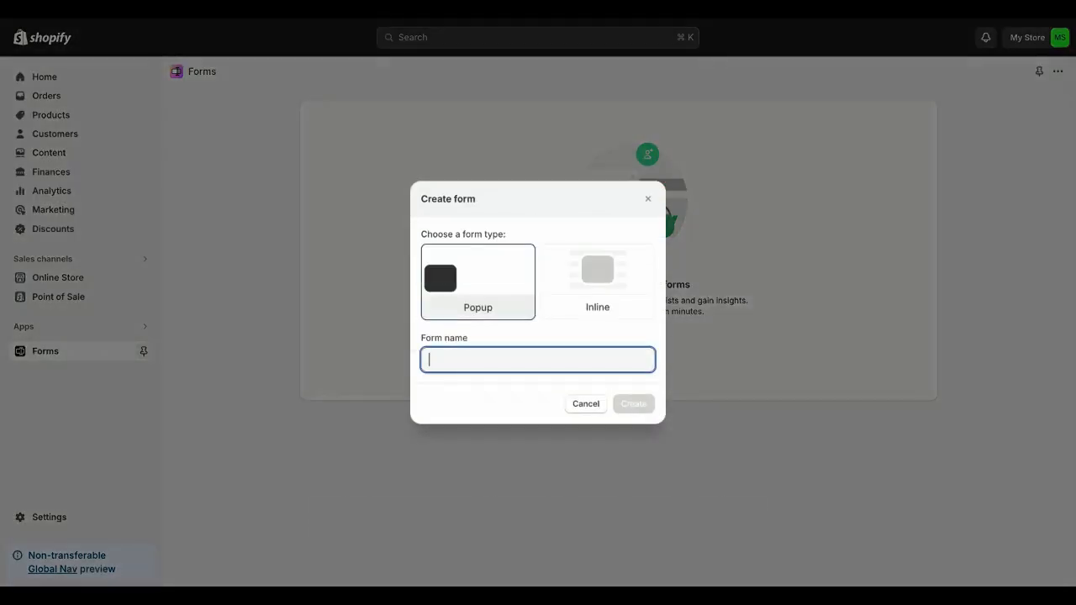
left_click(597, 281)
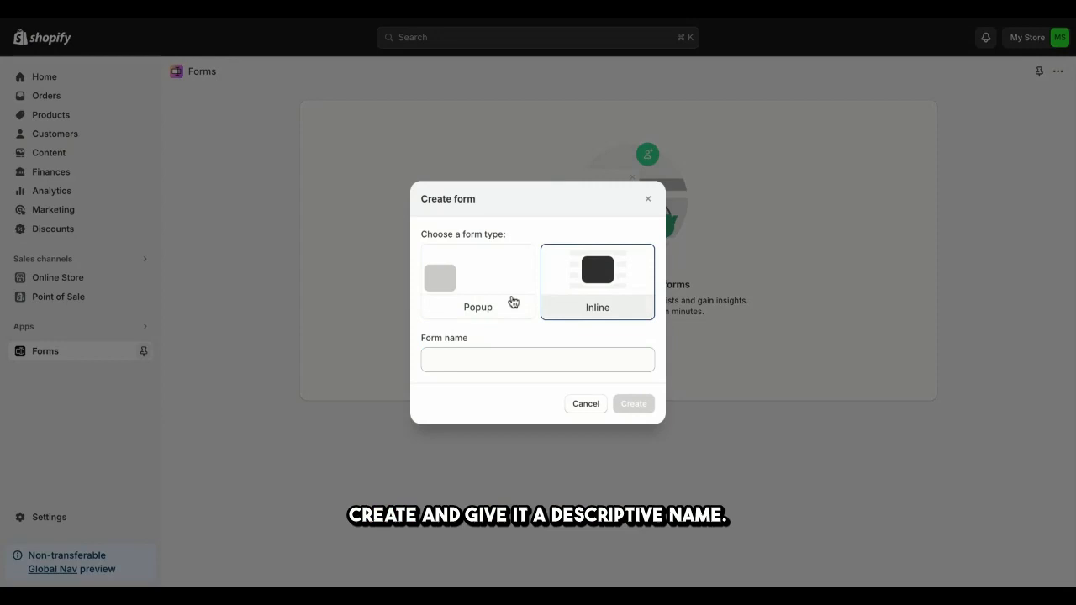
type("Form")
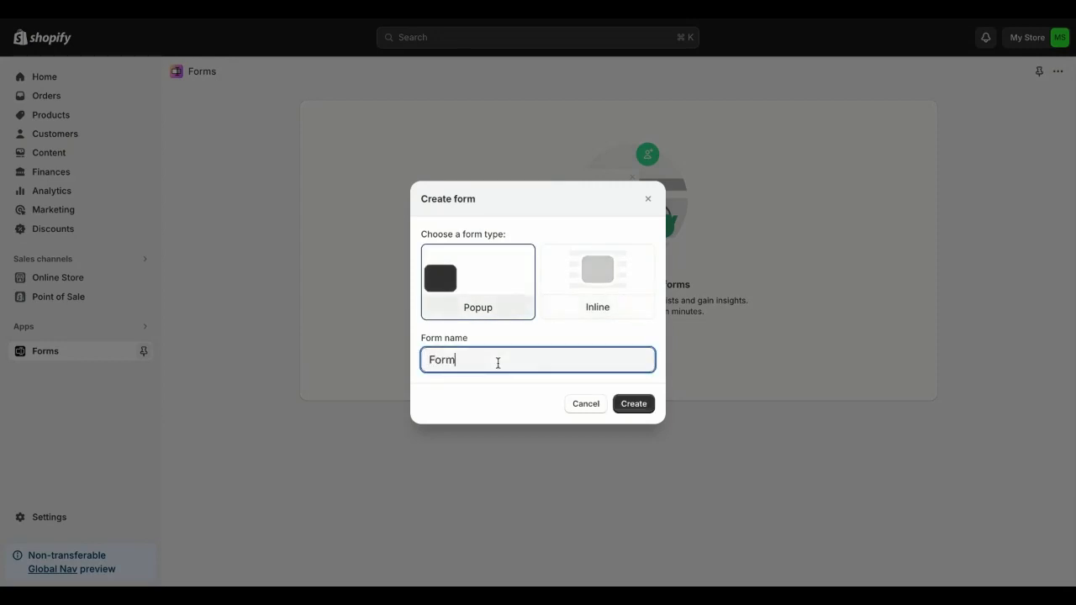
left_click(633, 404)
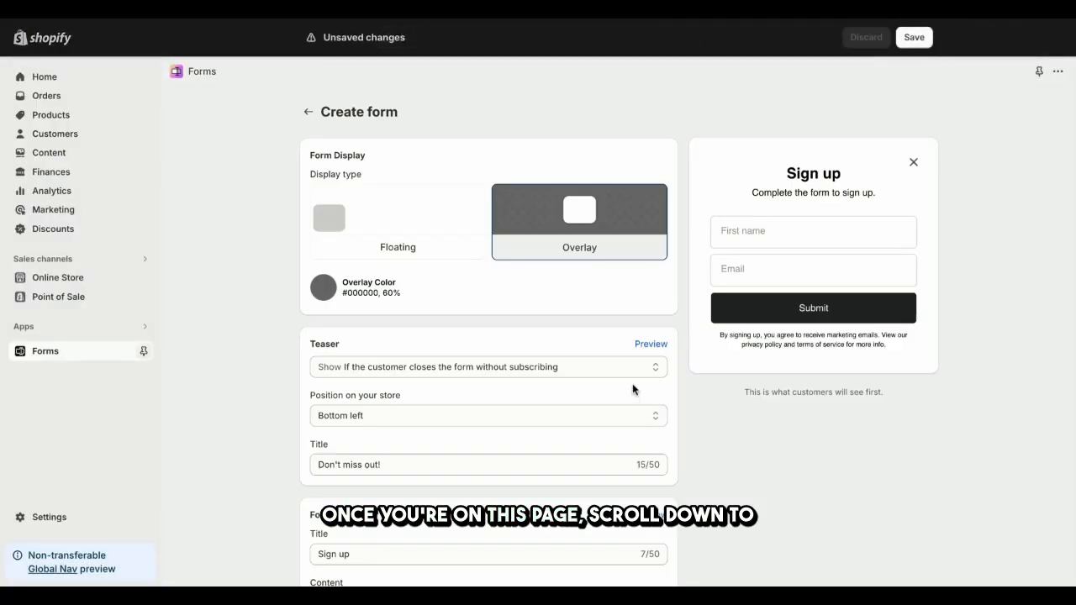
Set the Success confirmation behavior to 'Redirect to another page'.
scroll("down", 3)
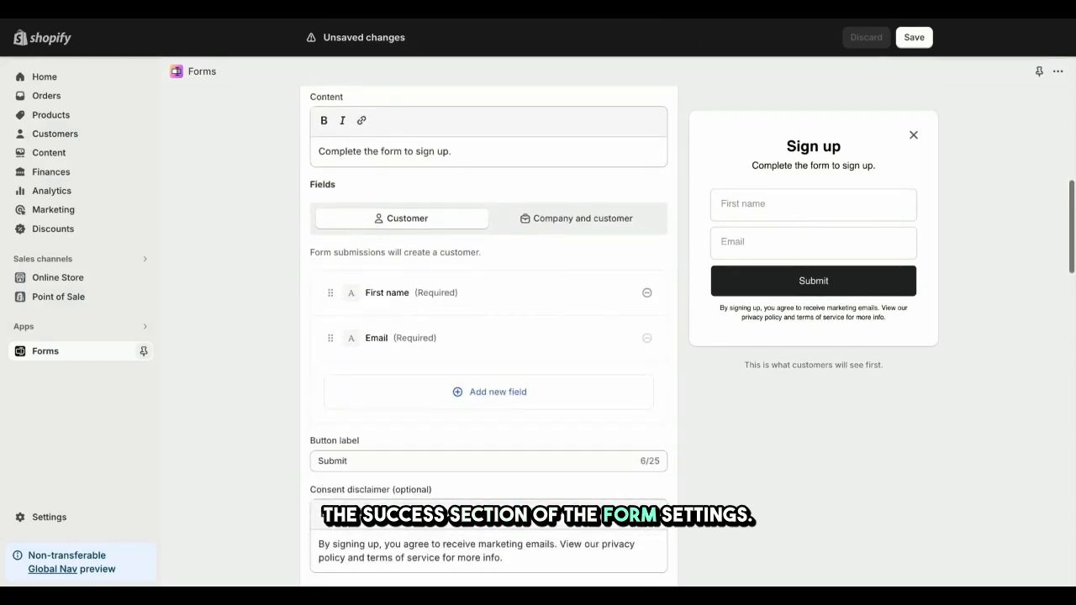
scroll("down", 3)
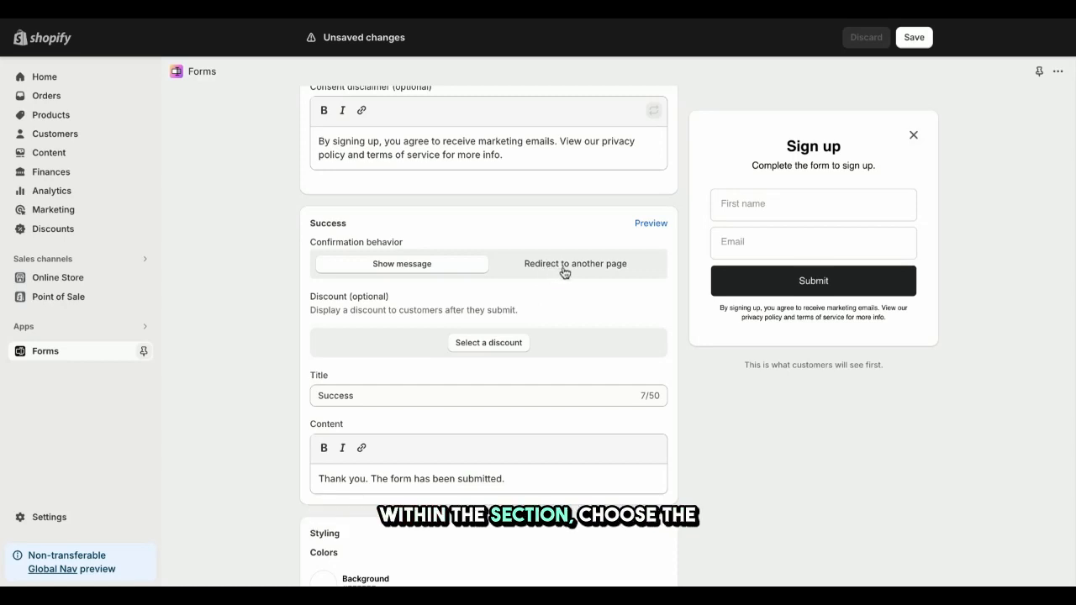
left_click(575, 263)
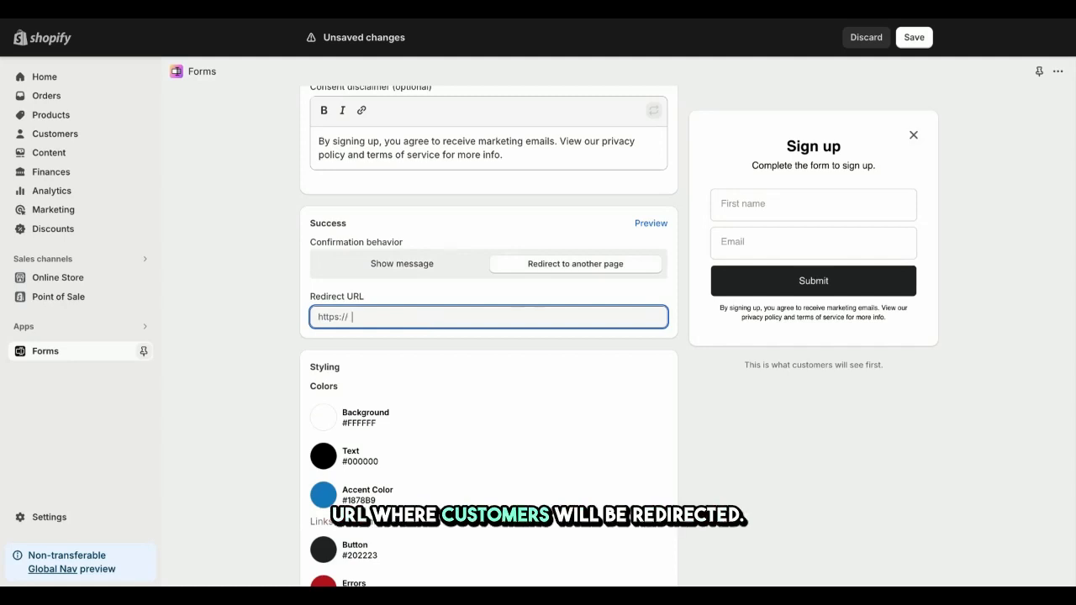
Enter 'st-demo-store.myshopify.com/collections/all' as the redirect URL.
type("st-demo-store.myshopify.com/collections/all")
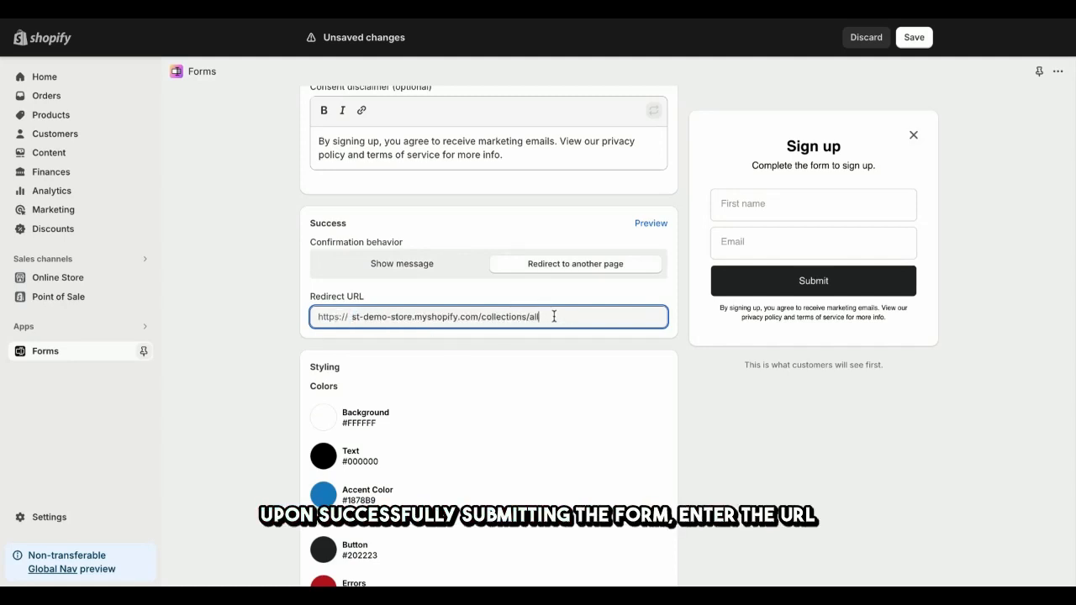
mouse_move(648, 469)
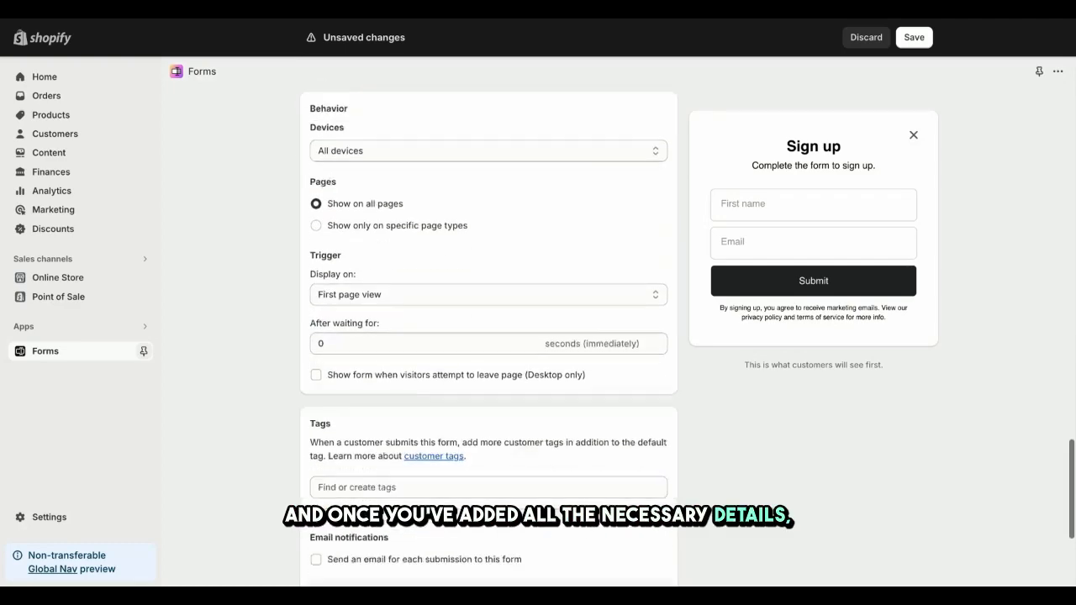
scroll("up", 3)
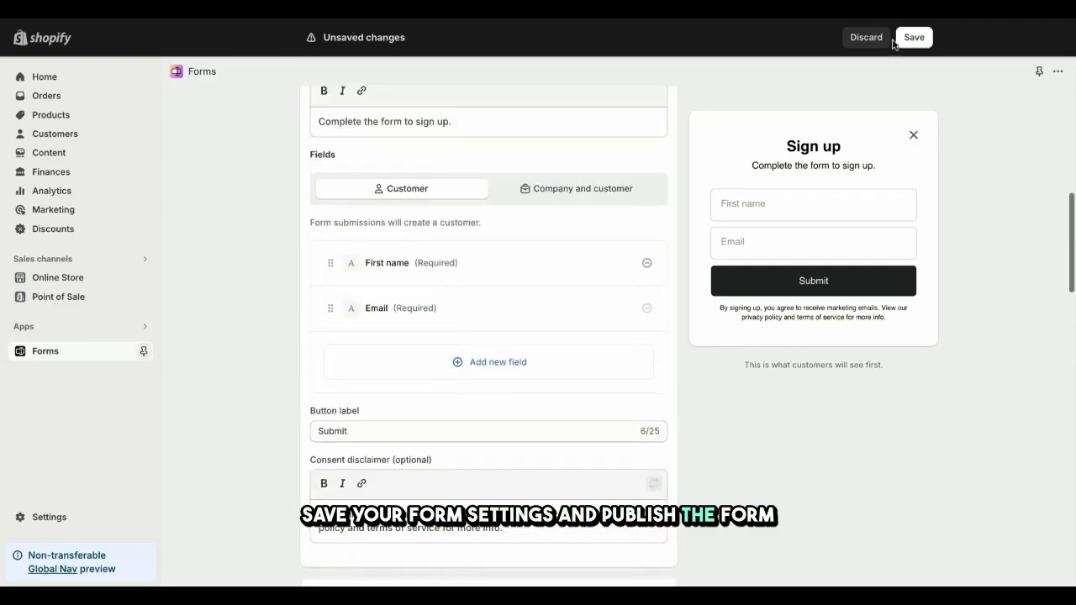